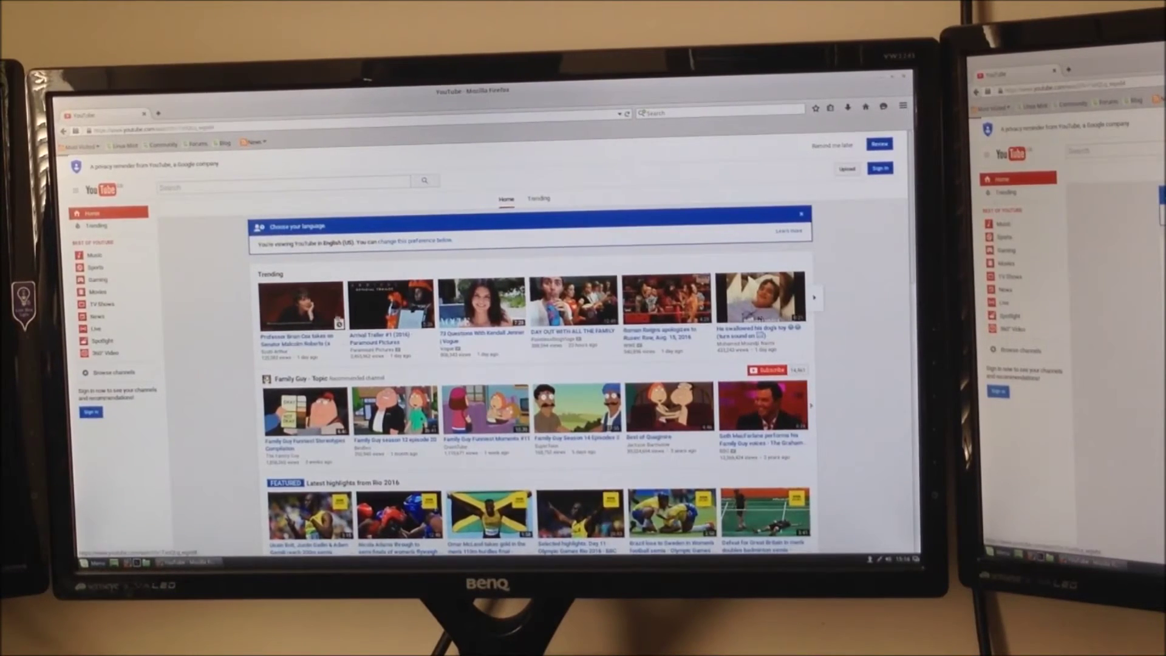
# Play the trending video 'Professor Brian Cox takes on Senator Malcolm Roberts' from the home page
pyautogui.click(299, 304)
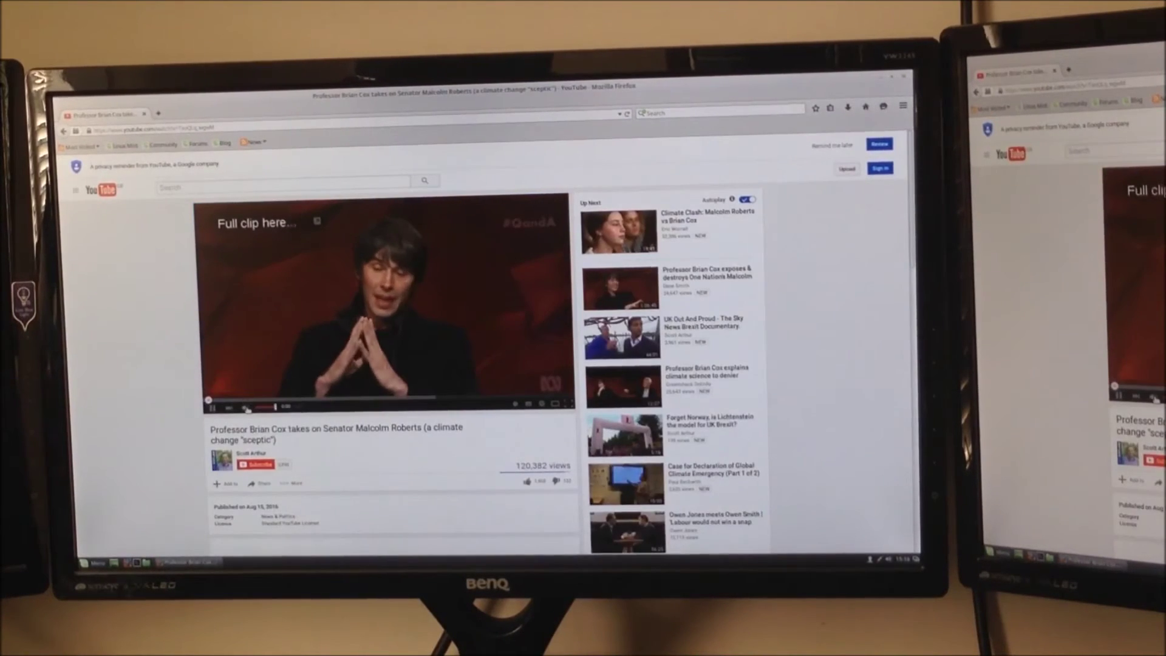